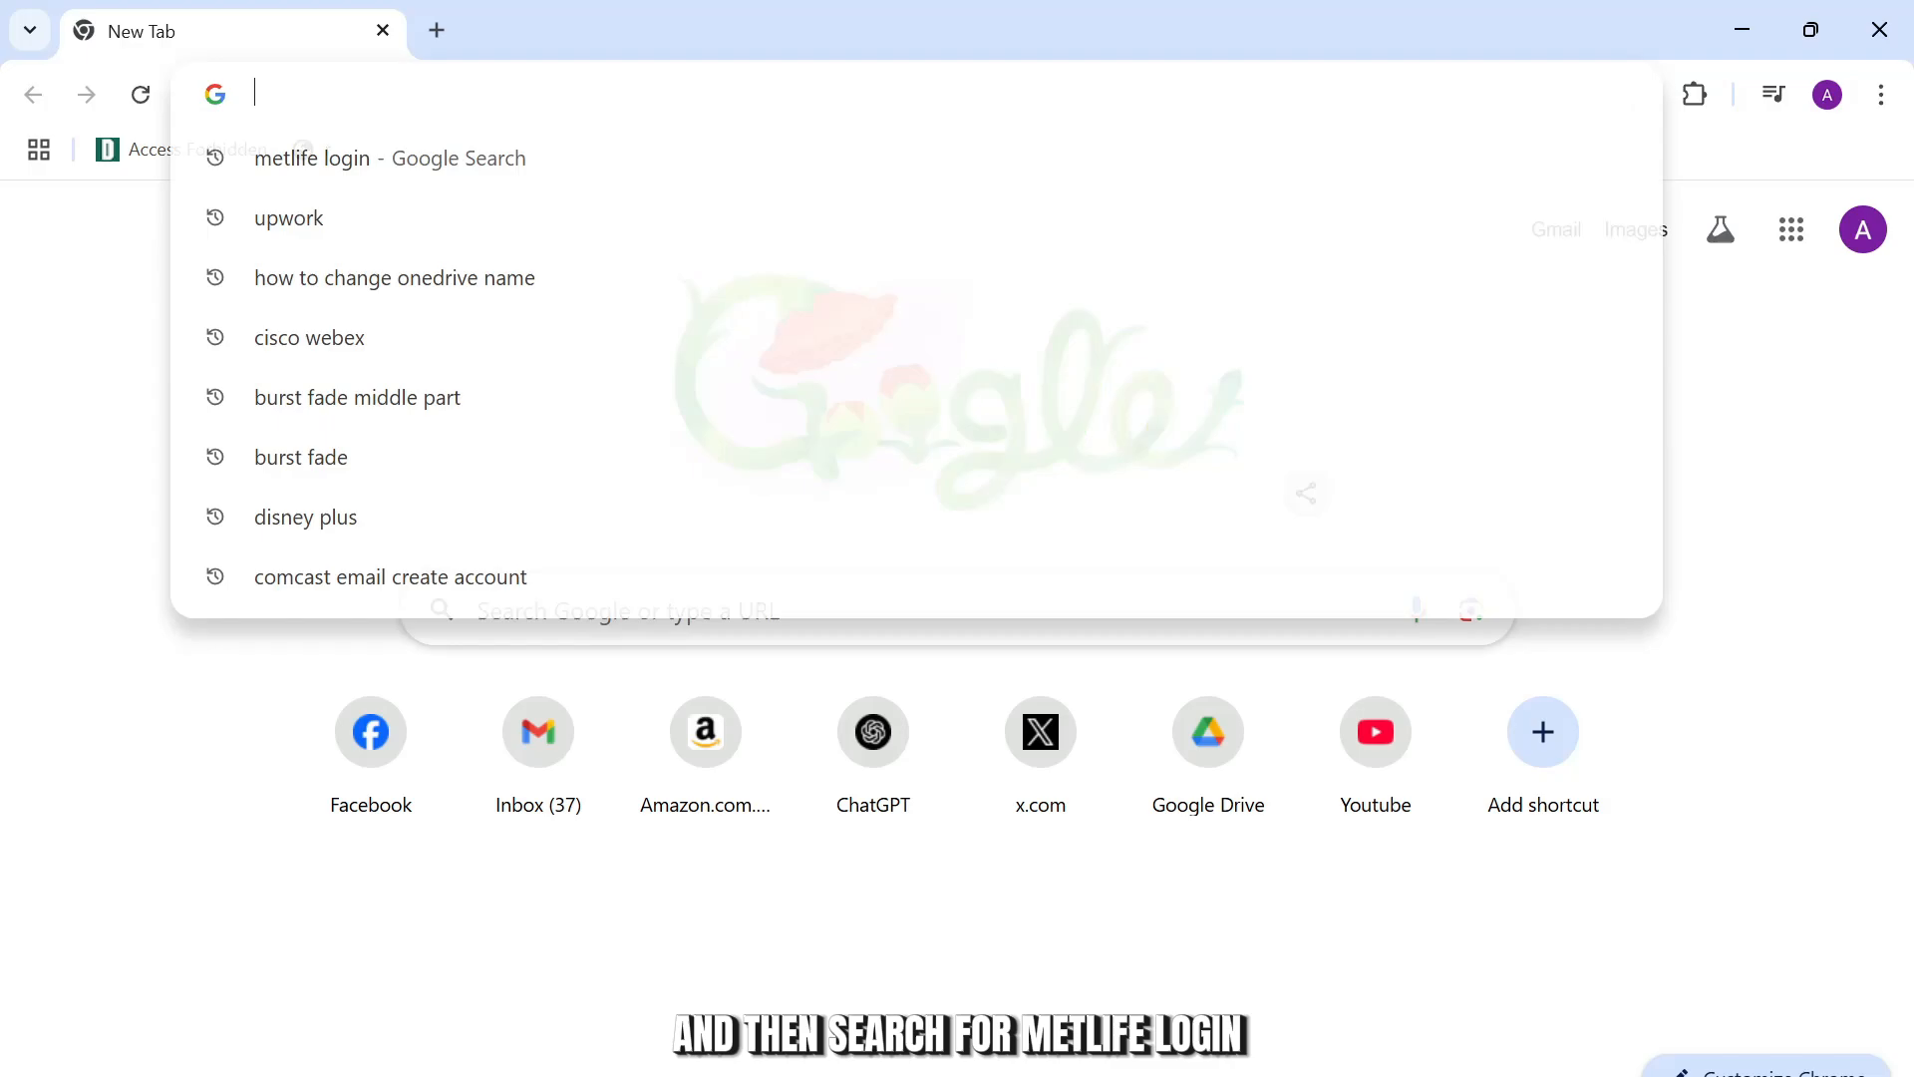
- Search Google for "metlife login" and get the results listing MetLife's login pages
type("metlife login")
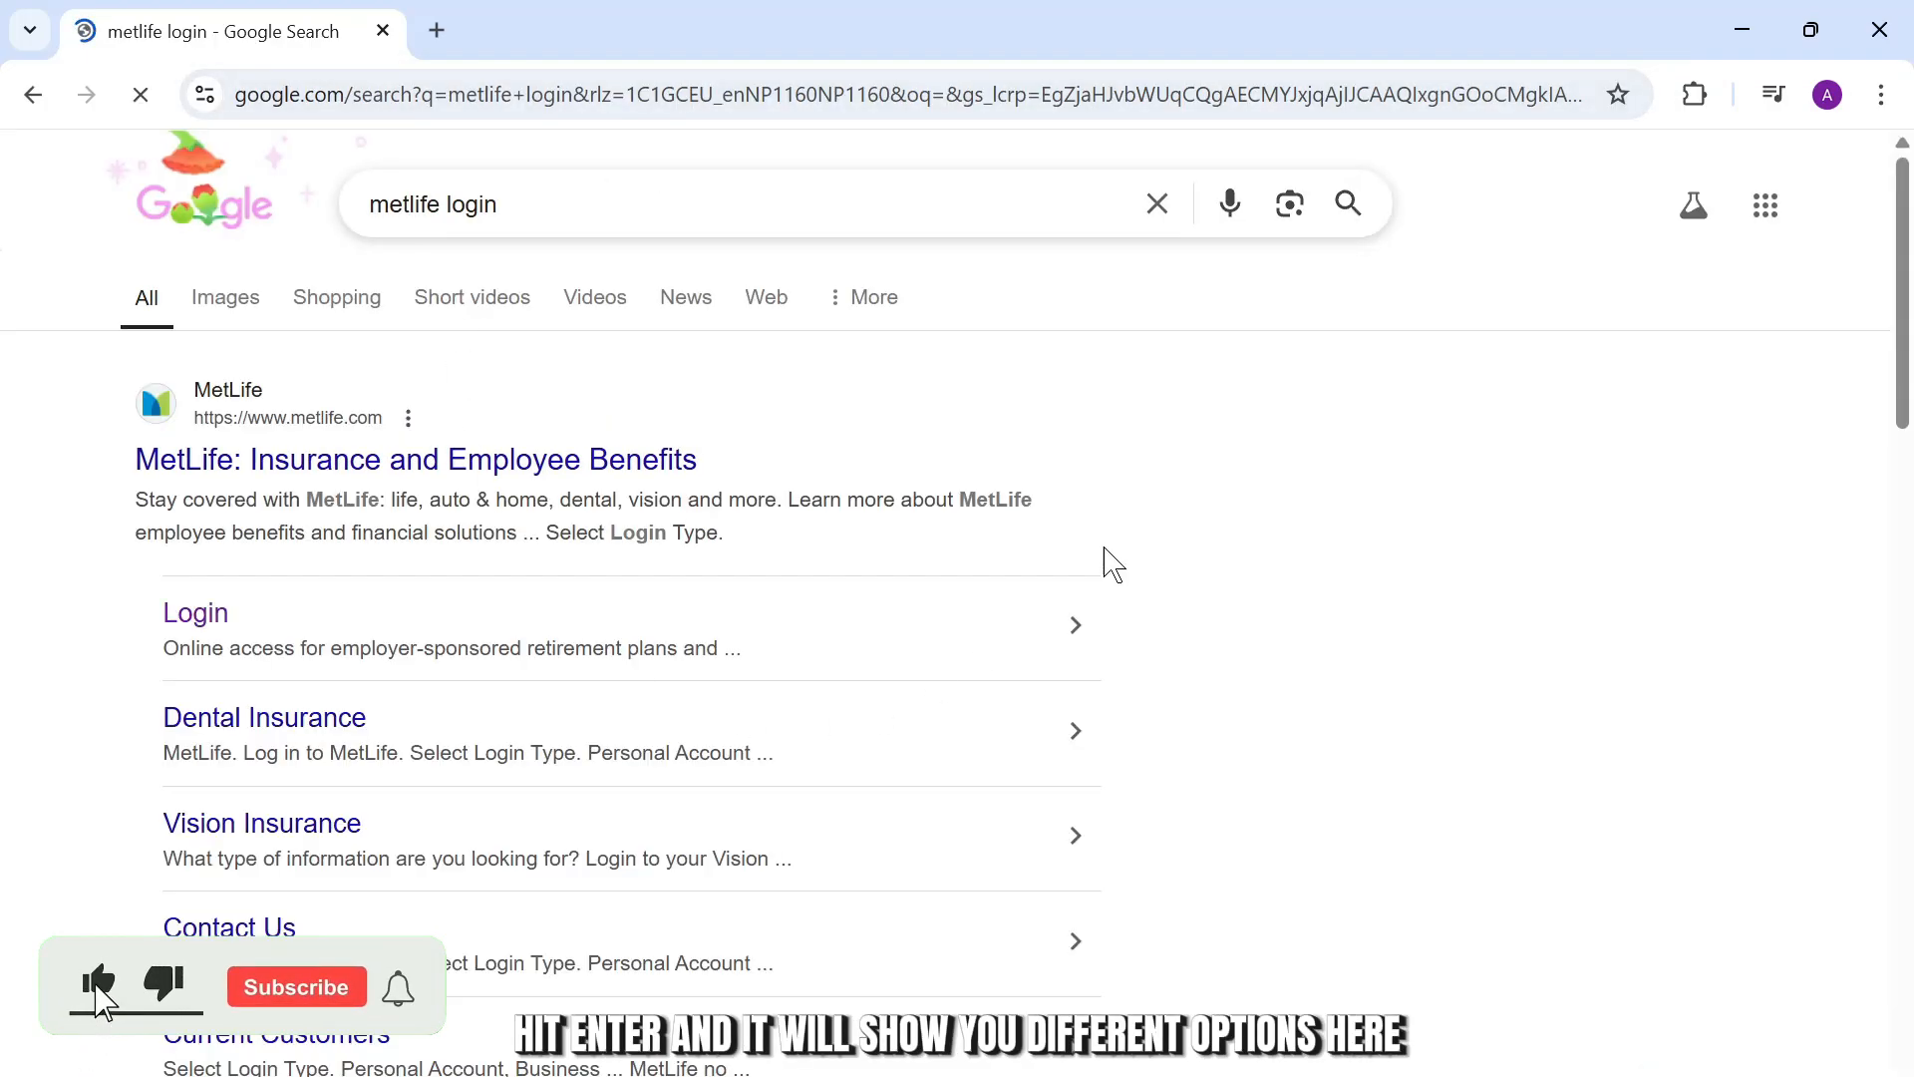
left_click(98, 983)
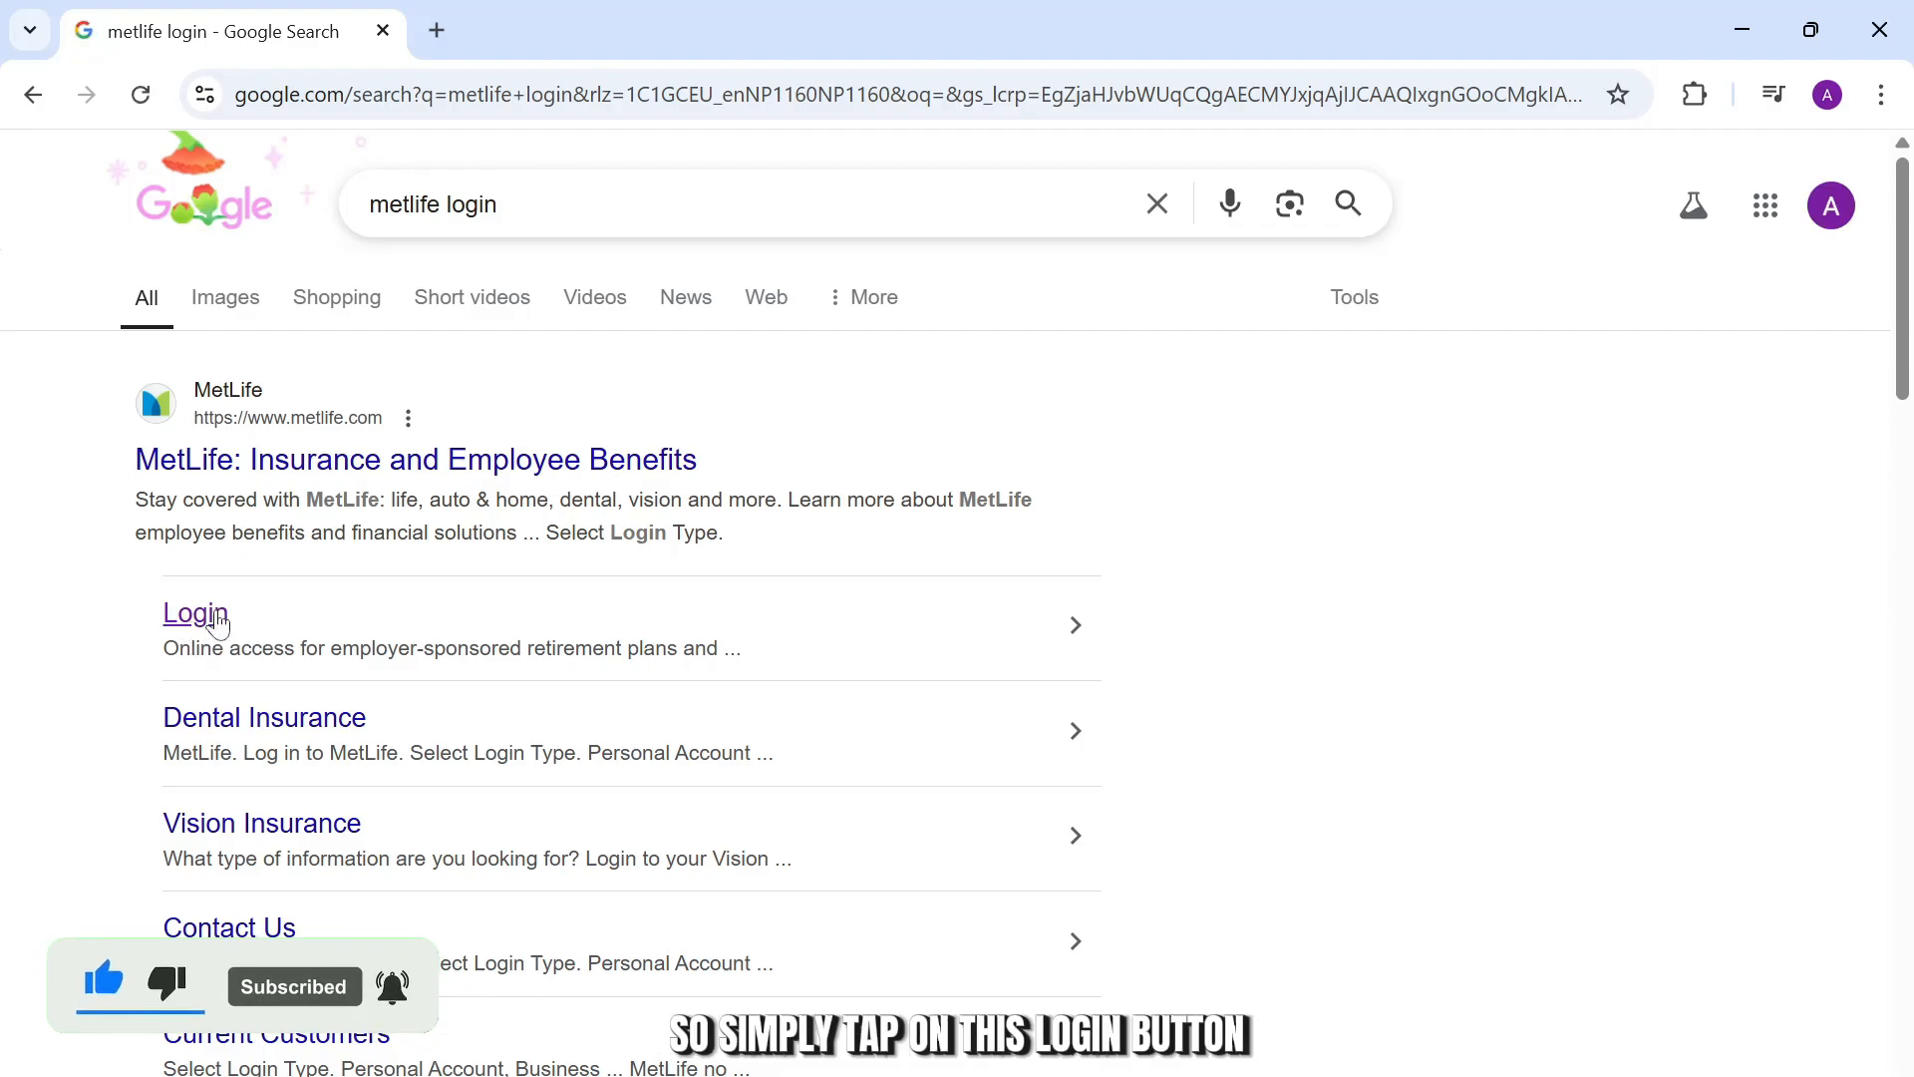
- Go to MetLife's site from the results and choose Personal Account to log into
left_click(193, 612)
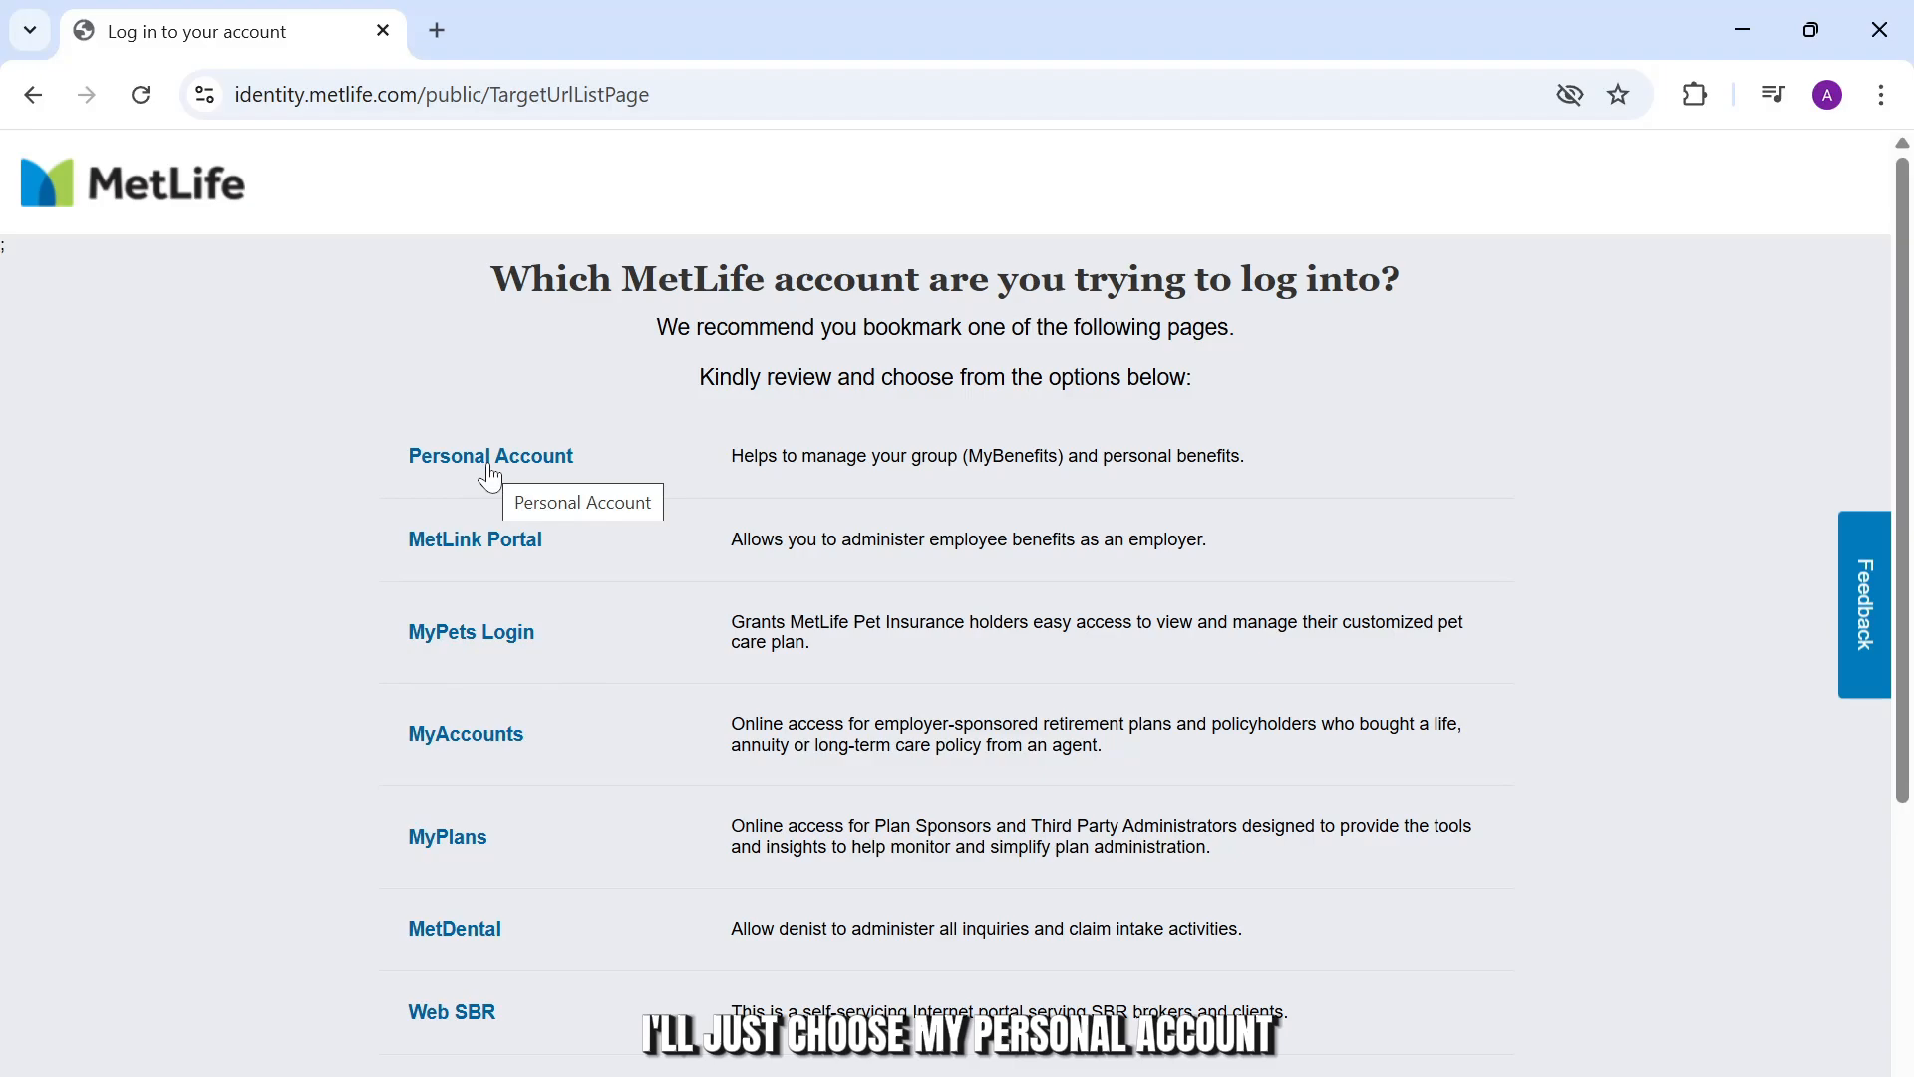
left_click(490, 455)
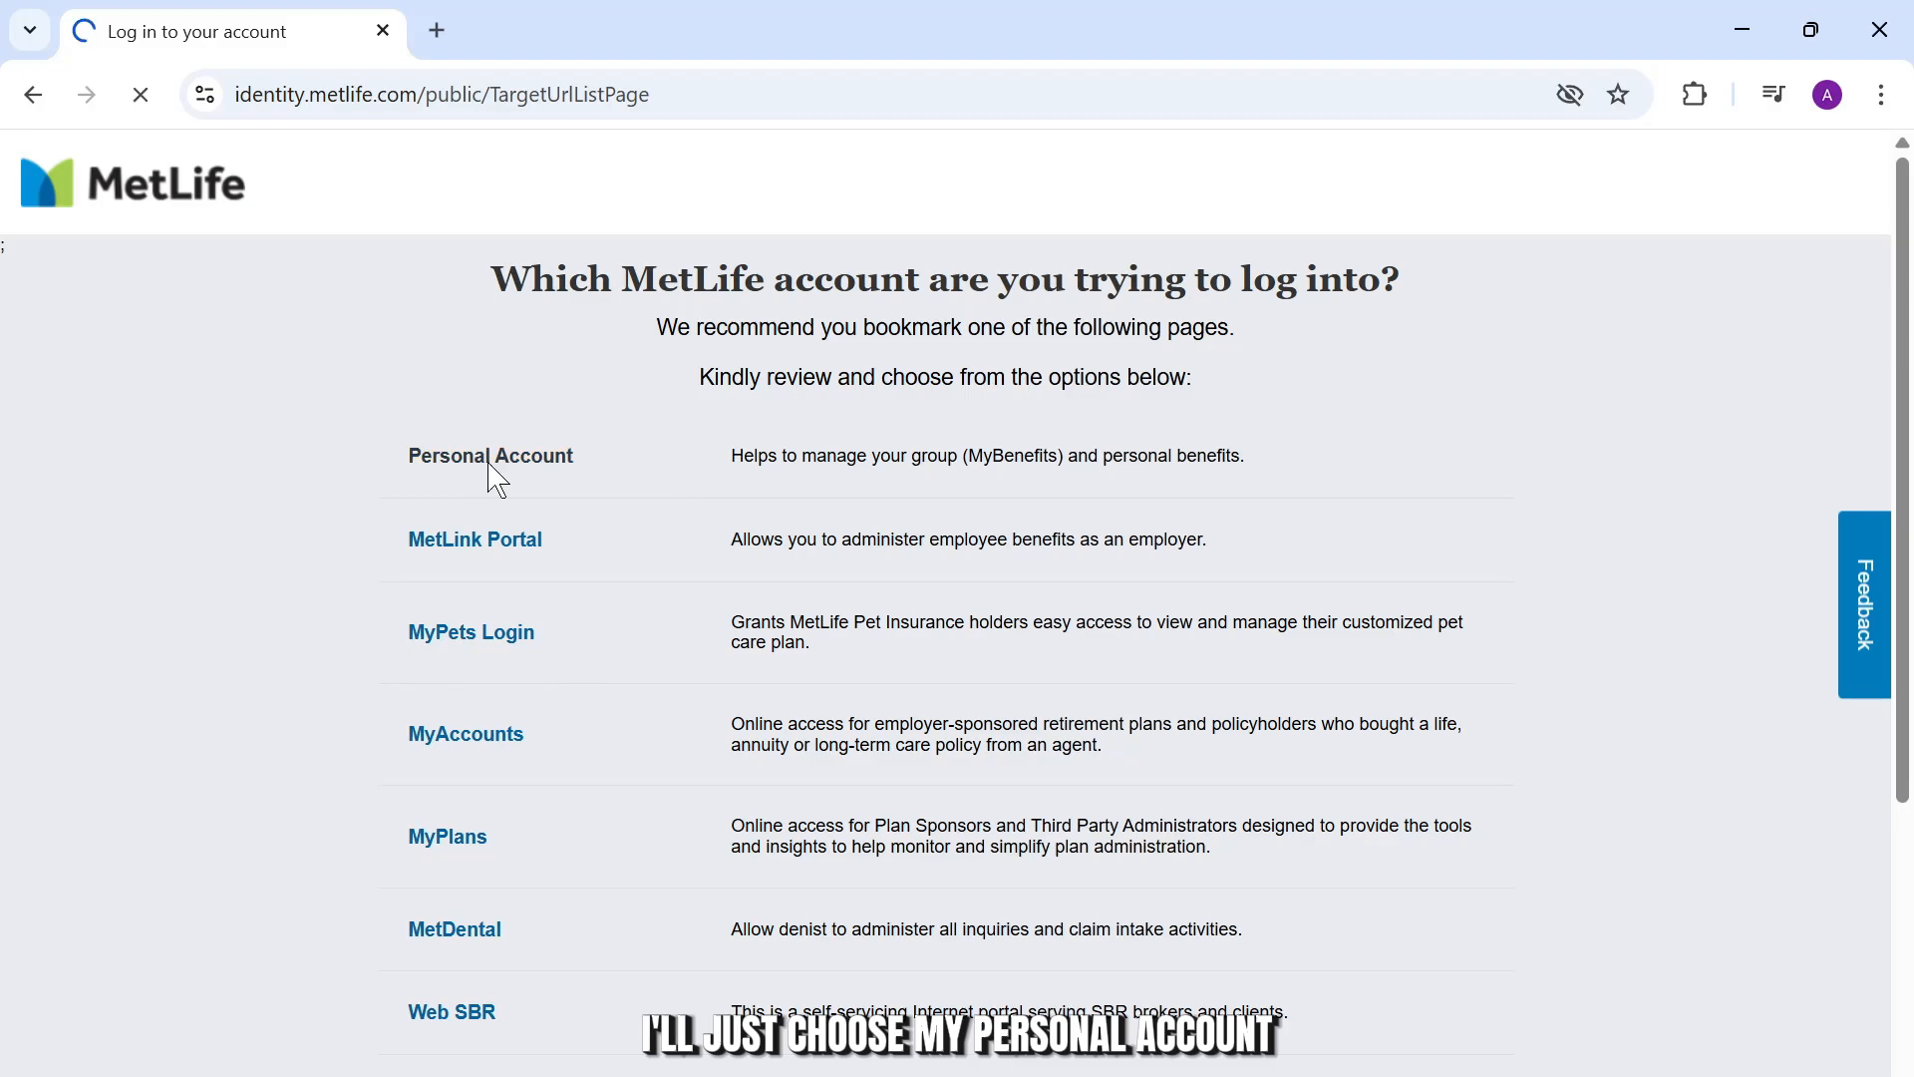
left_click(491, 454)
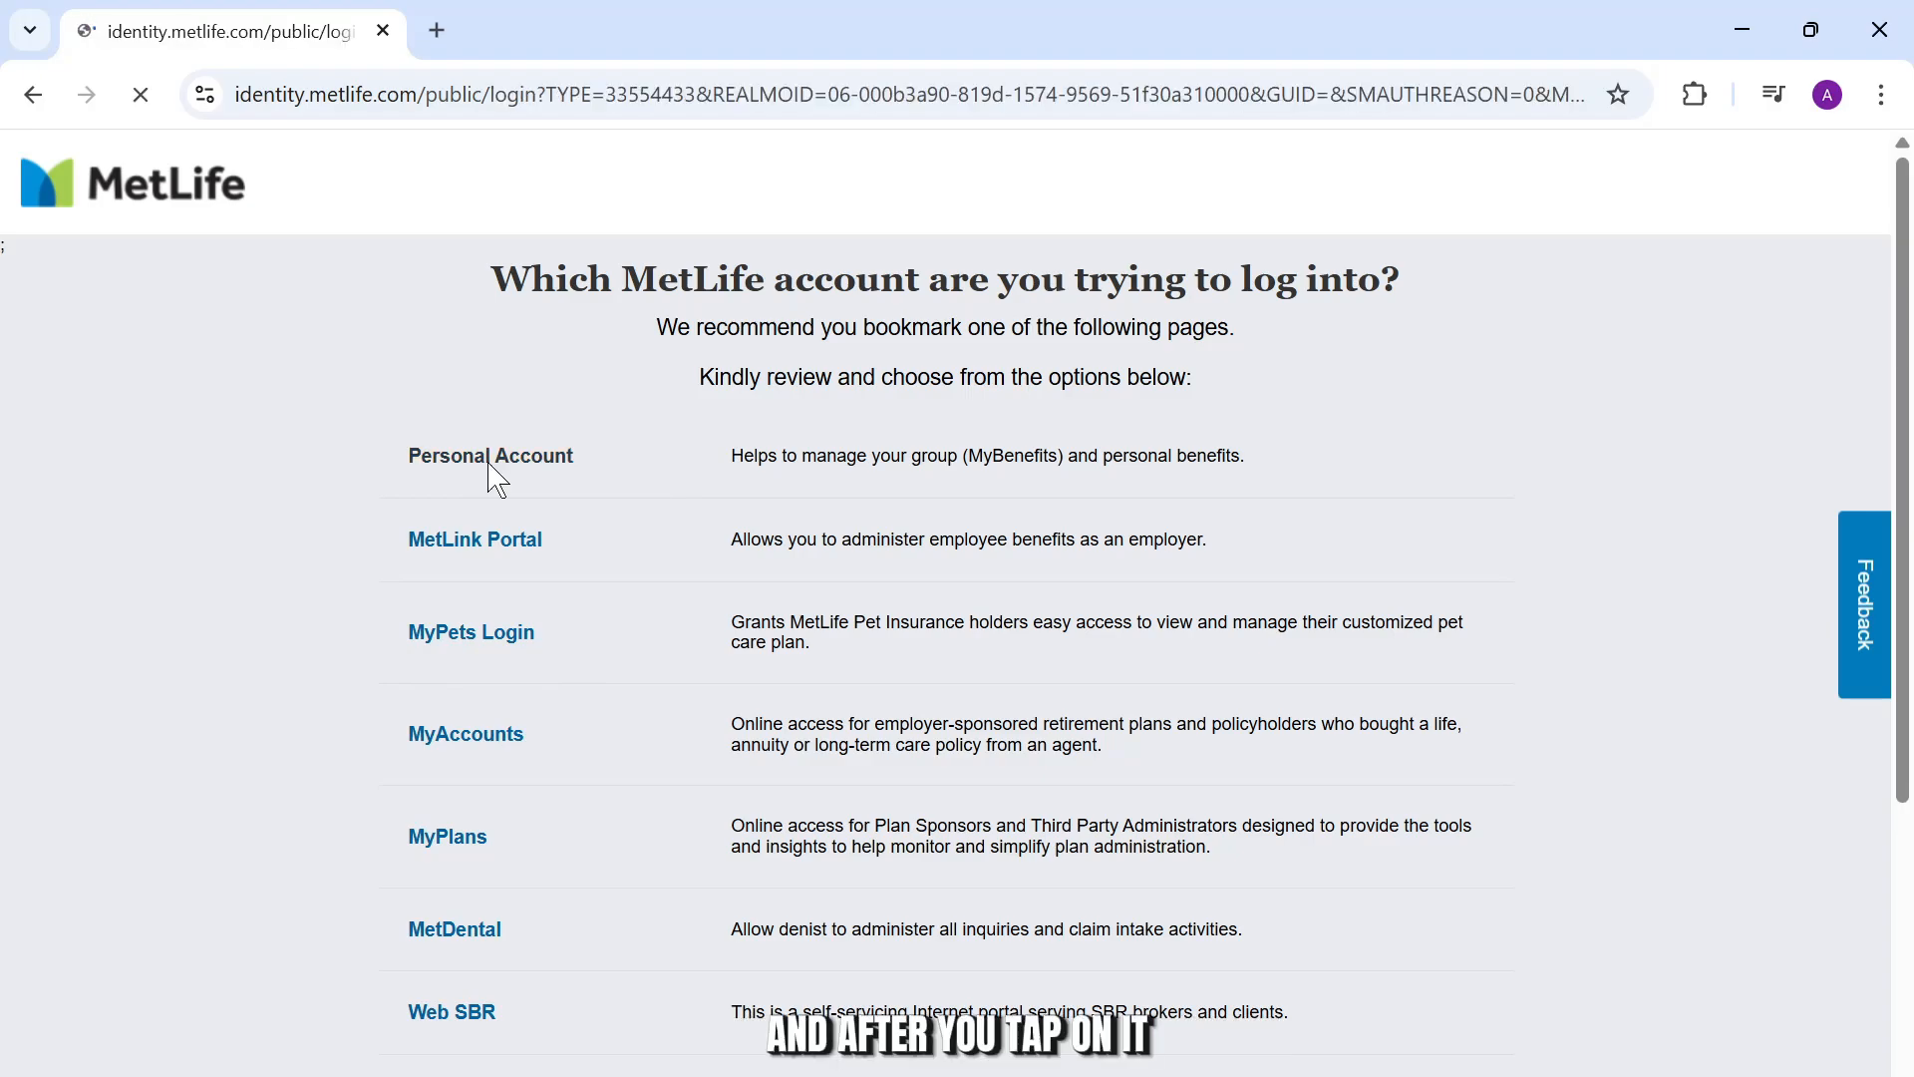
- Fill in the username and password on MetLife's 'Log in to your account' form
left_click(490, 455)
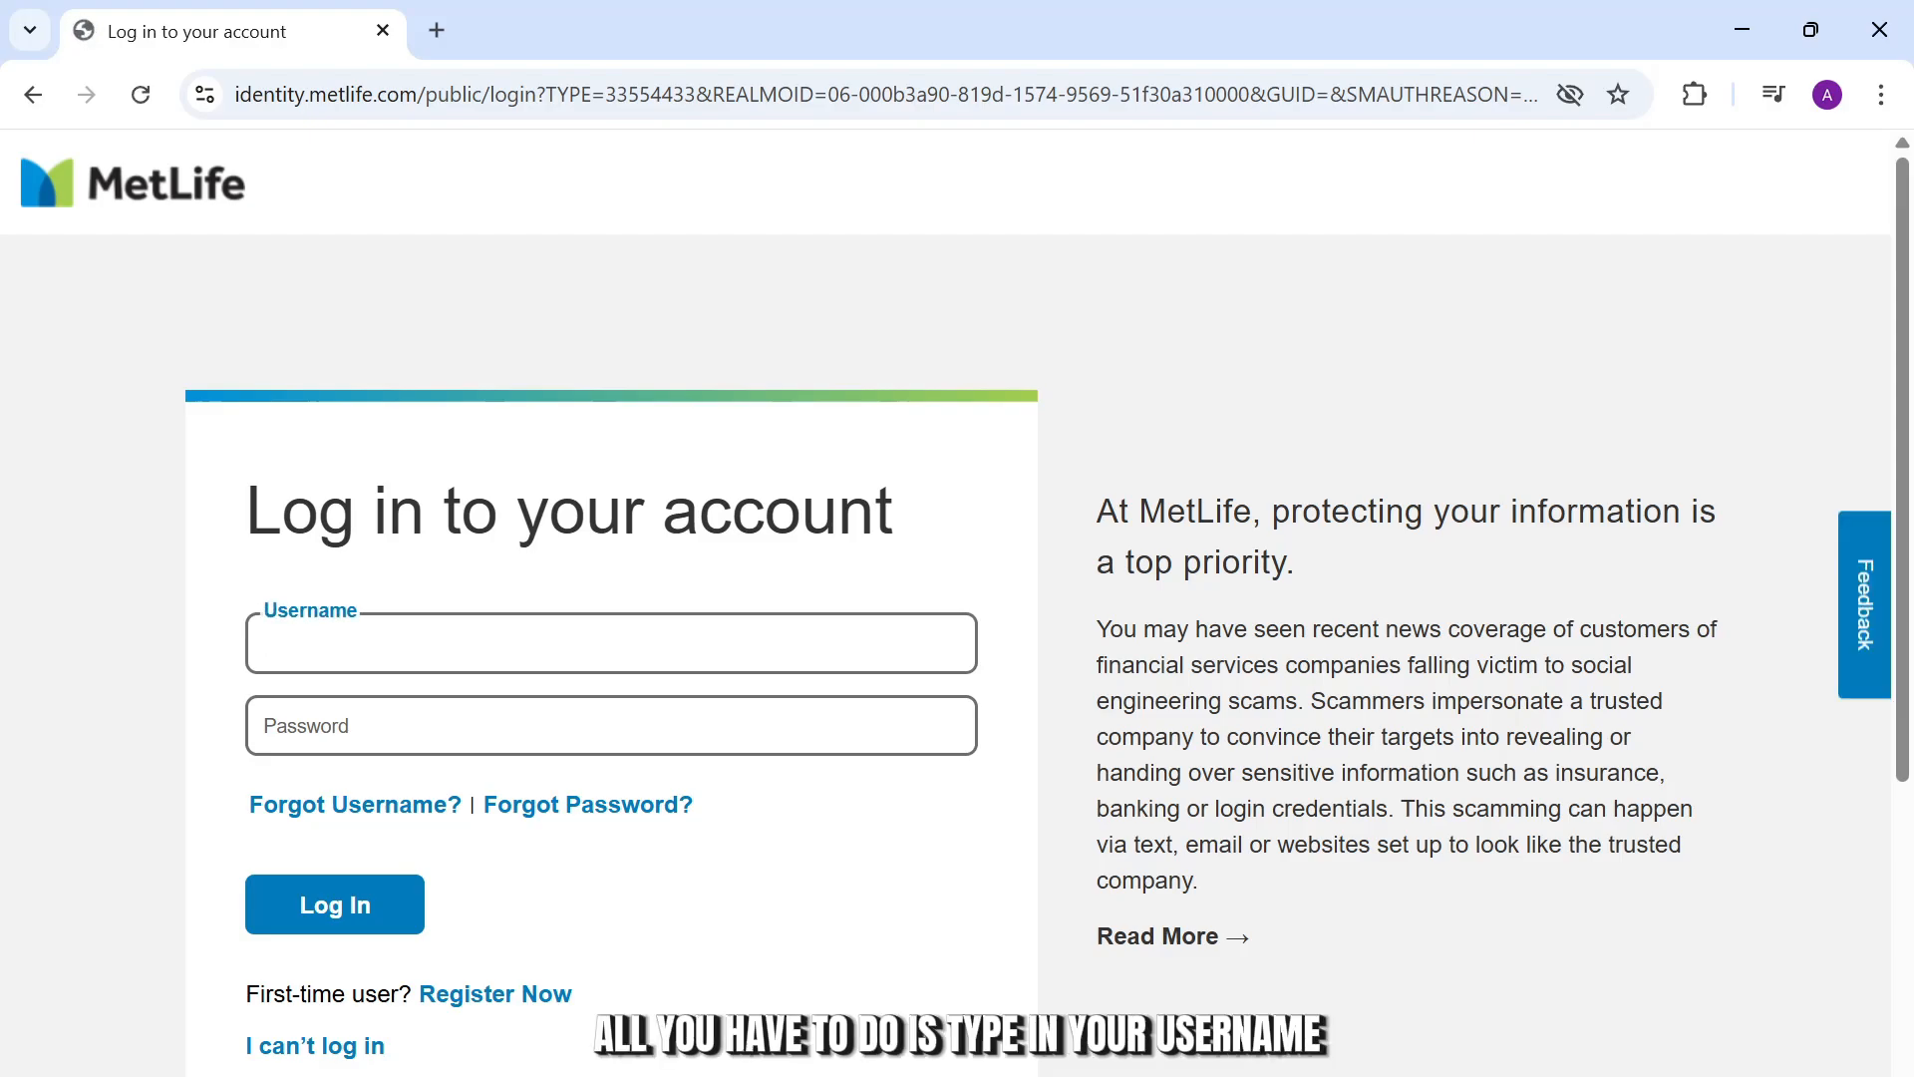
scroll("down", 3)
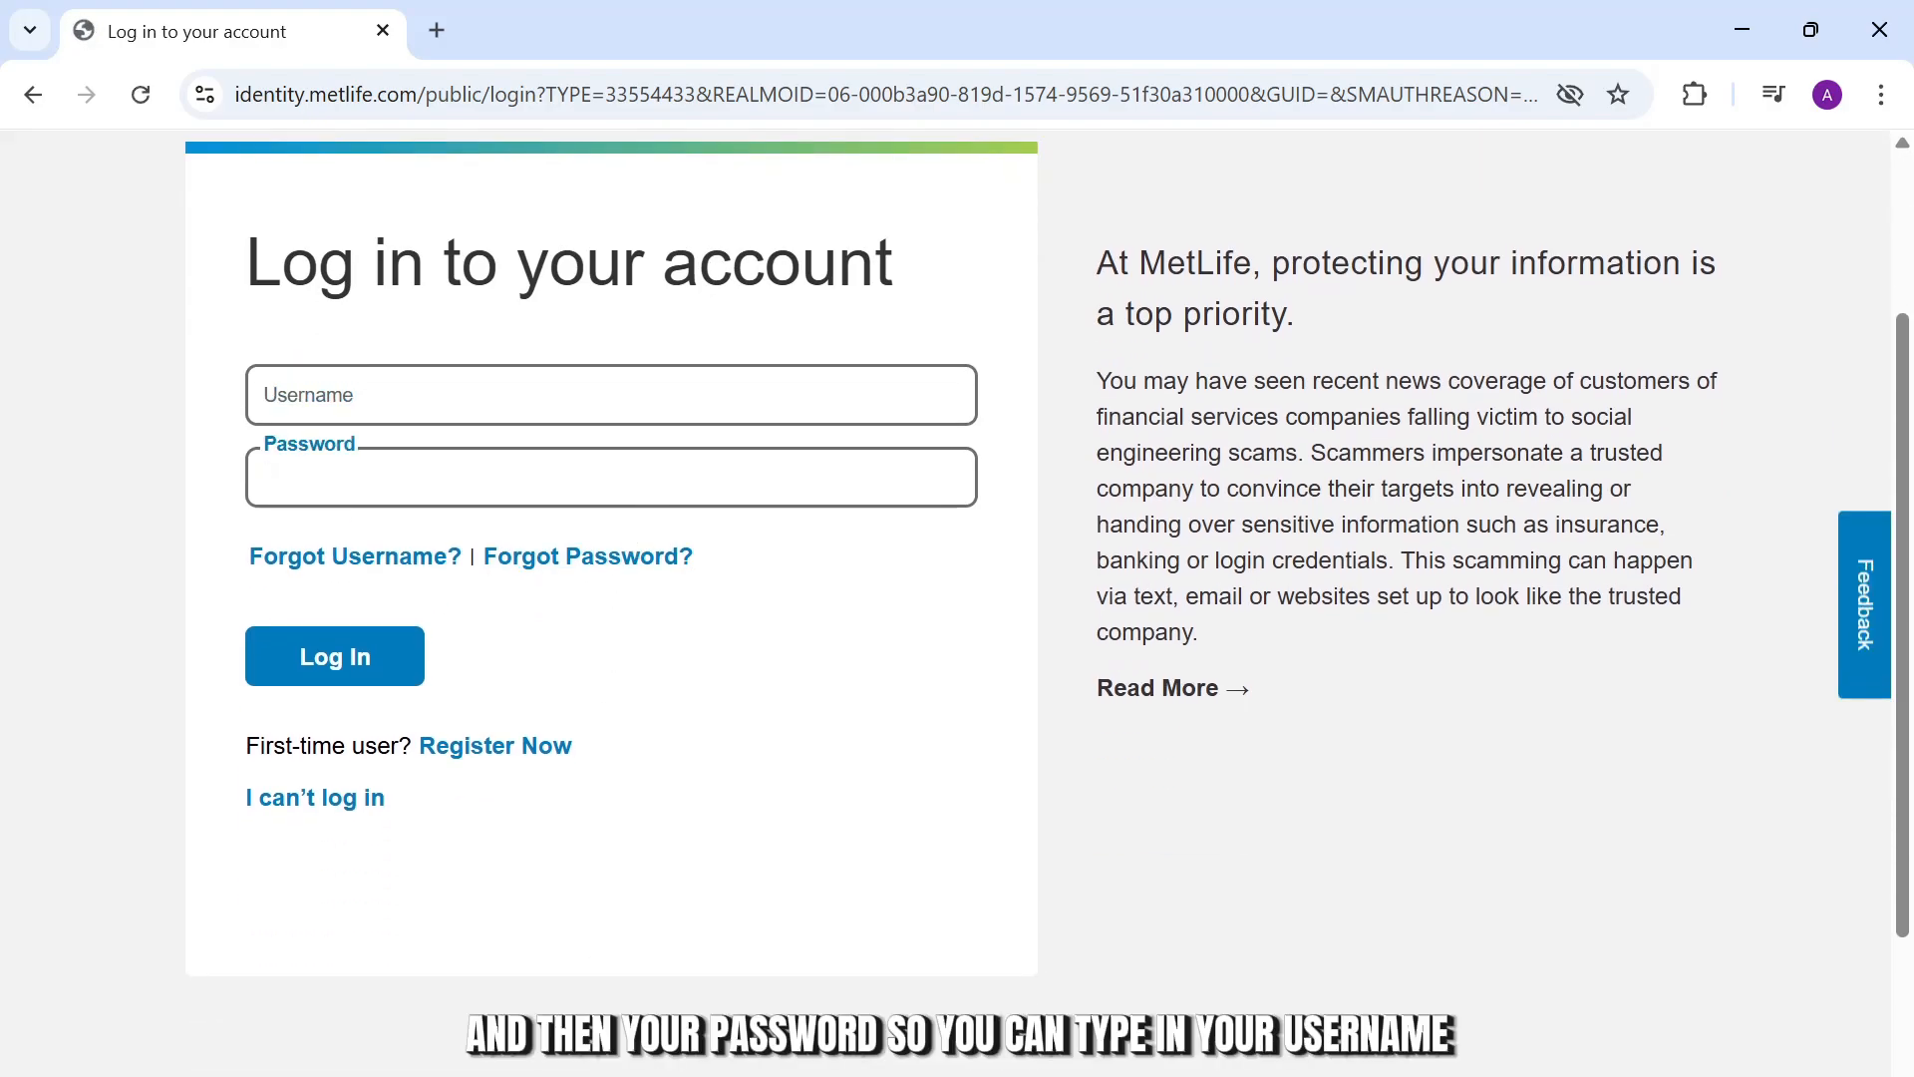
type("atticus")
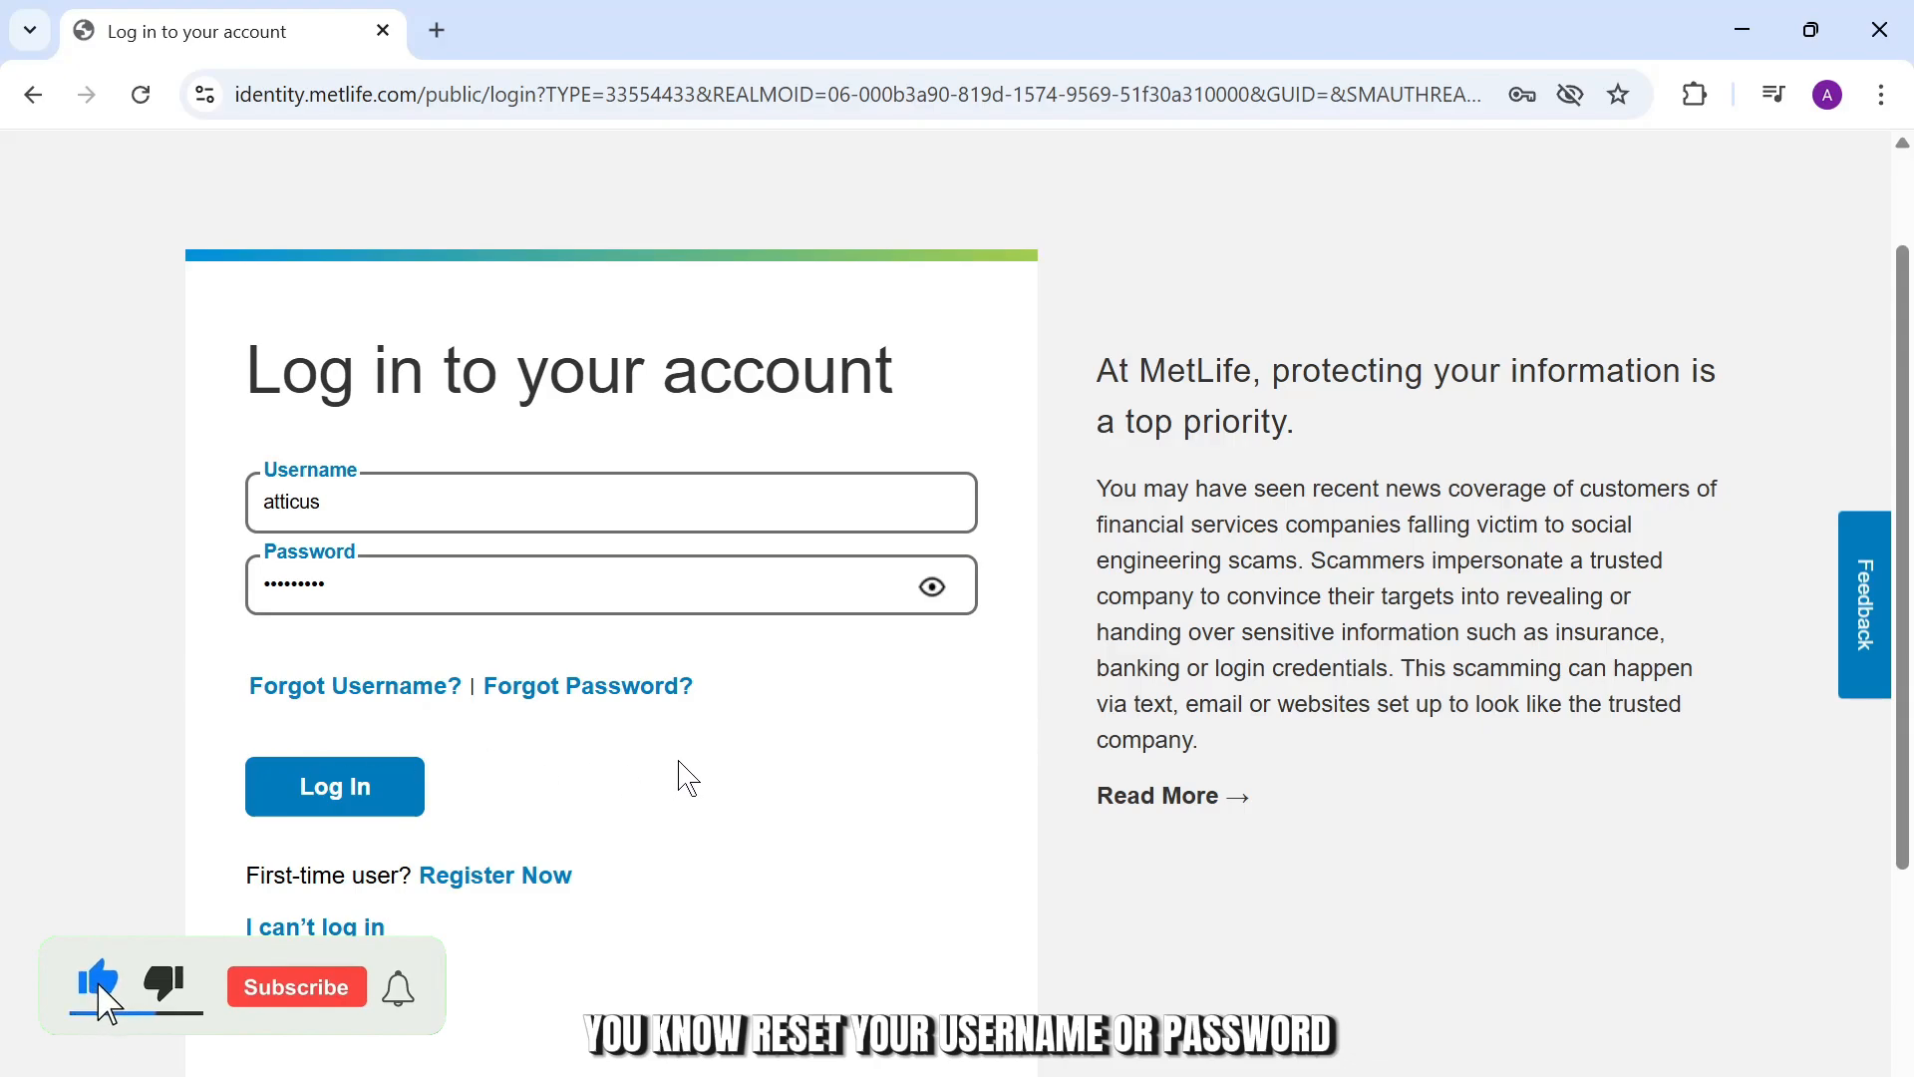
left_click(295, 987)
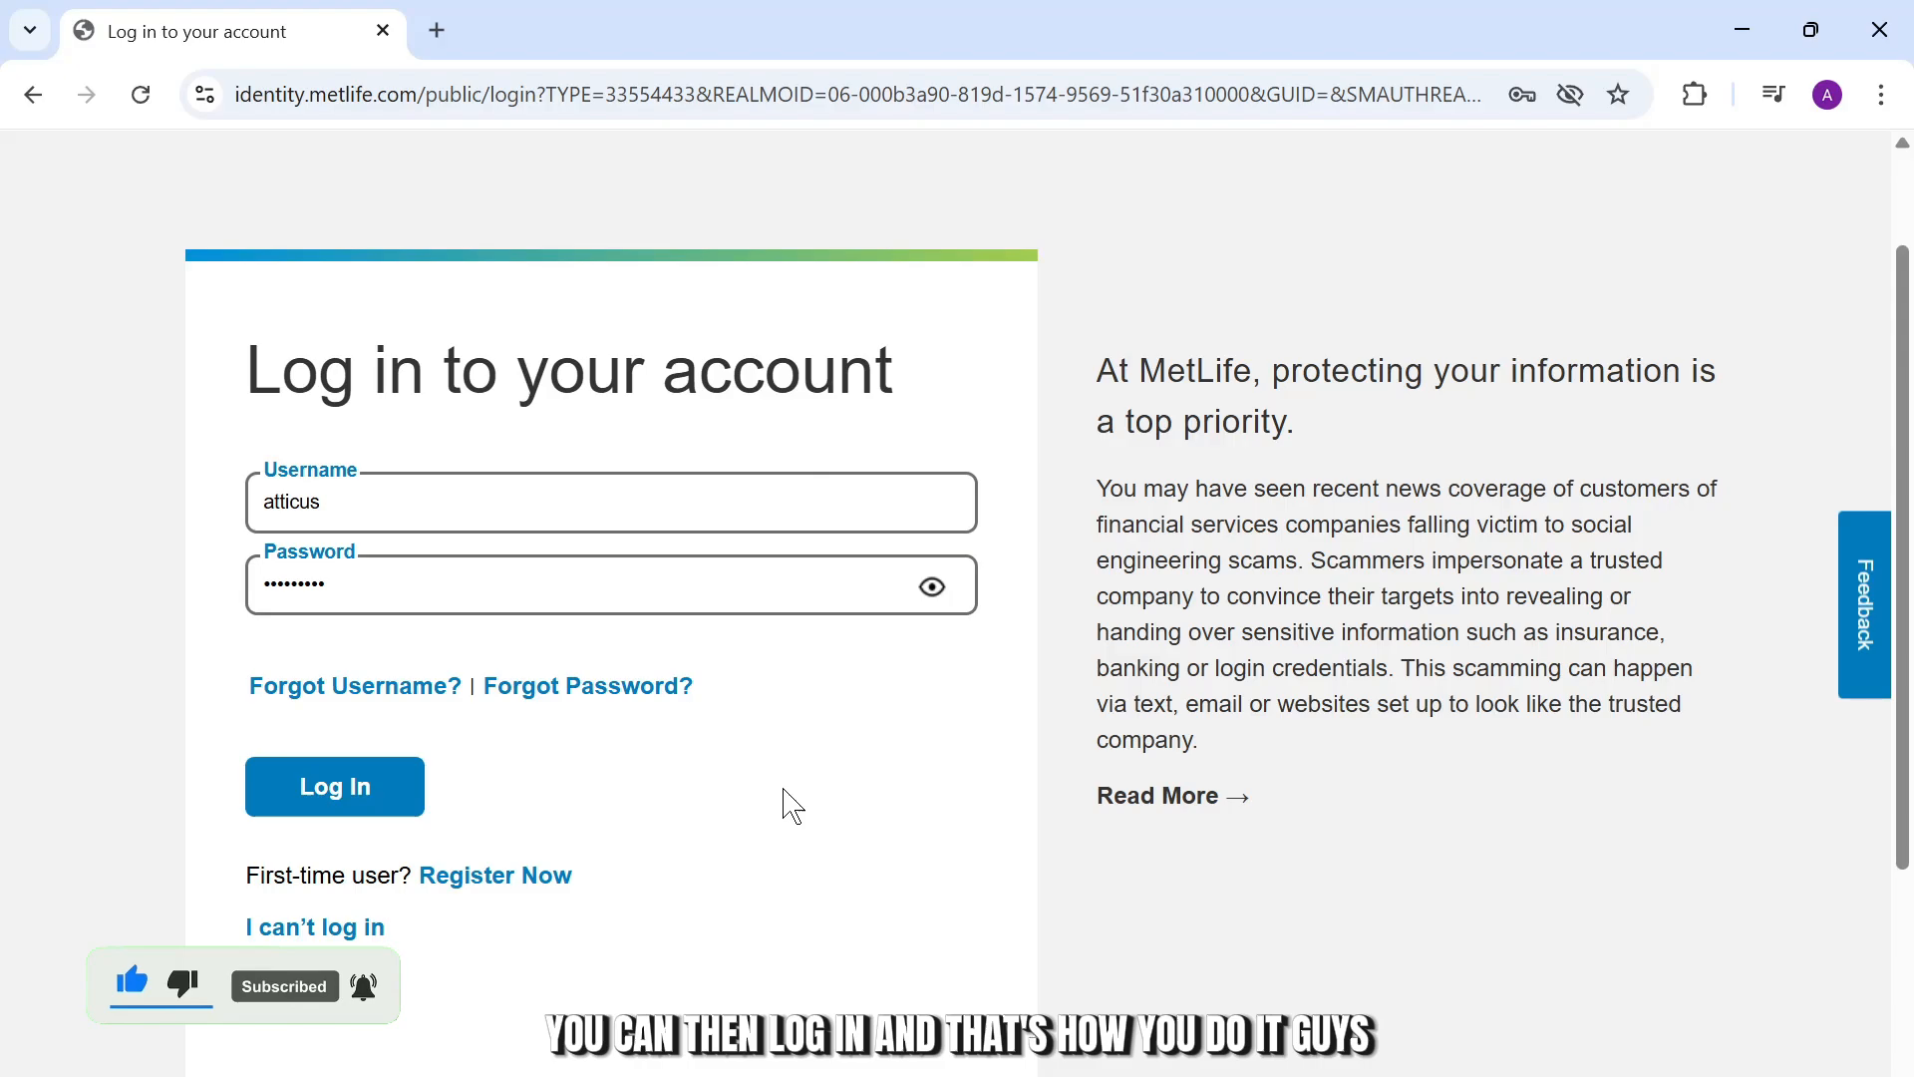
mouse_move(1091, 887)
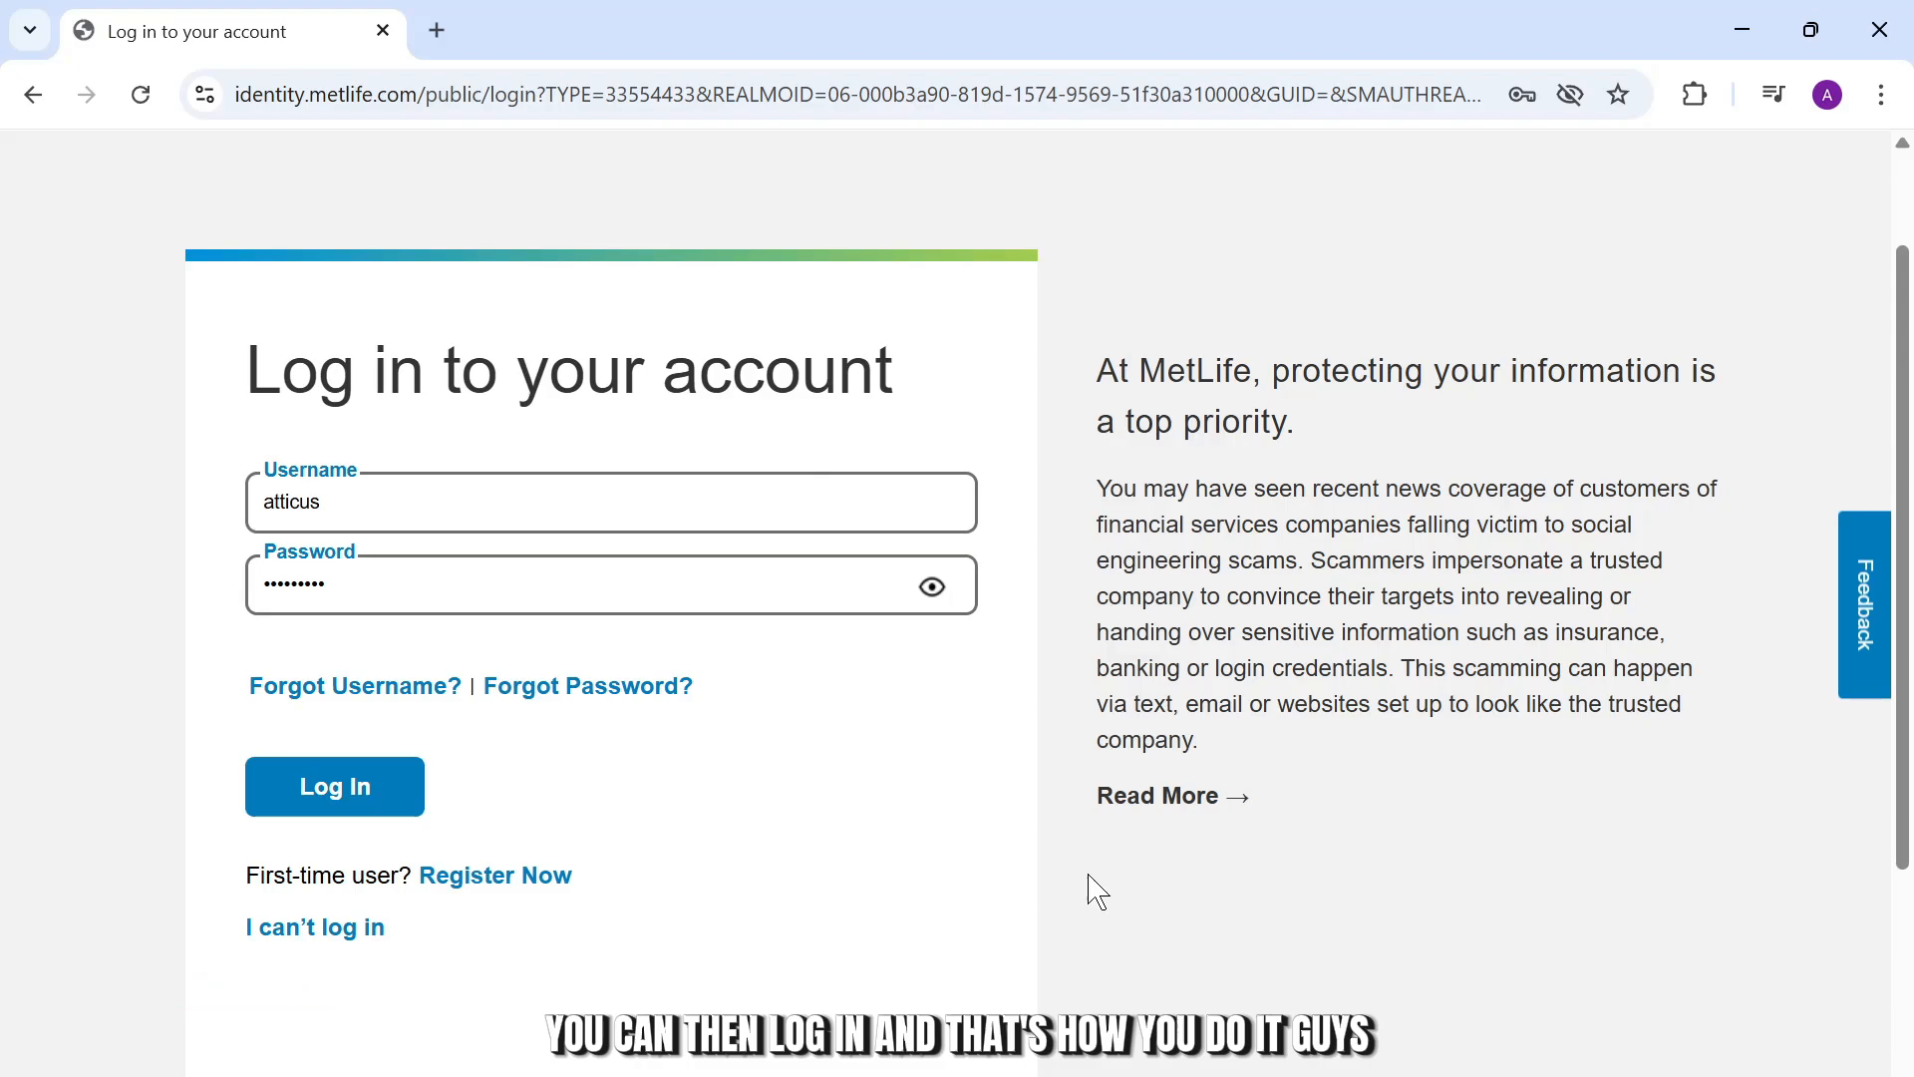